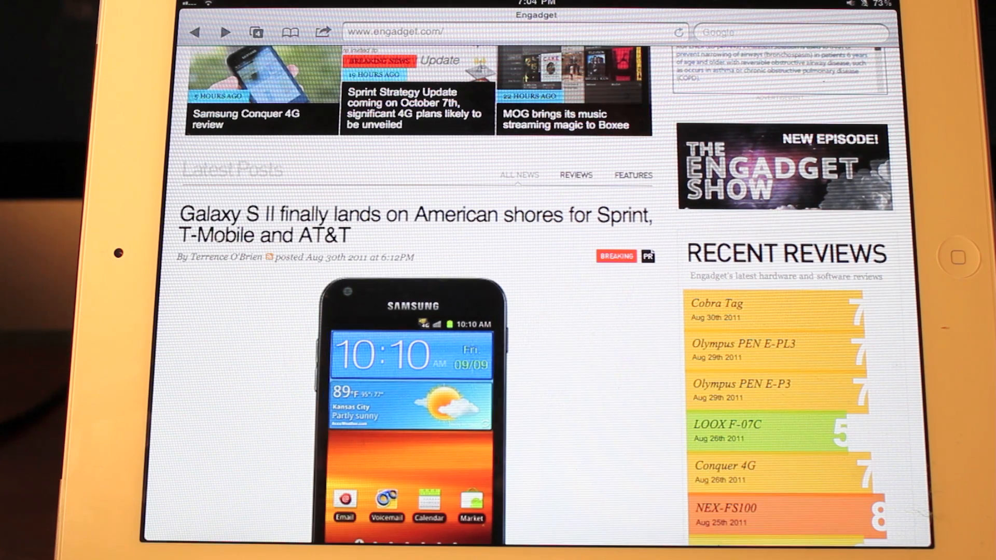
Step: Scroll through the Engadget front page before leaving Safari for the home screen
{"action": "scroll", "scroll_direction": "up", "scroll_amount": 3}
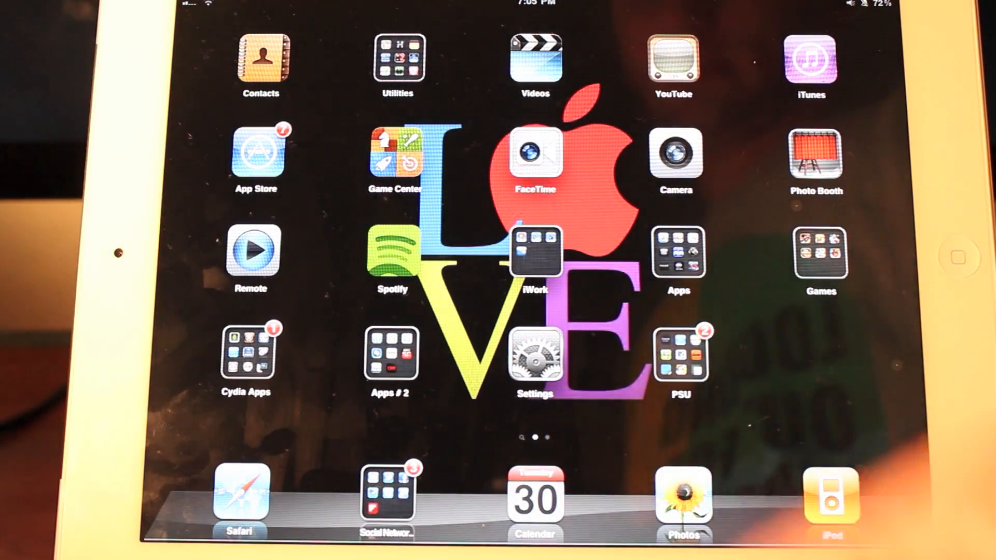
Step: Browse the FullScreen for Safari Gestures and ActionPopUp pages, then reach the PopUp Theme list with black checked
{"action": "left_click", "coordinate": [537, 357]}
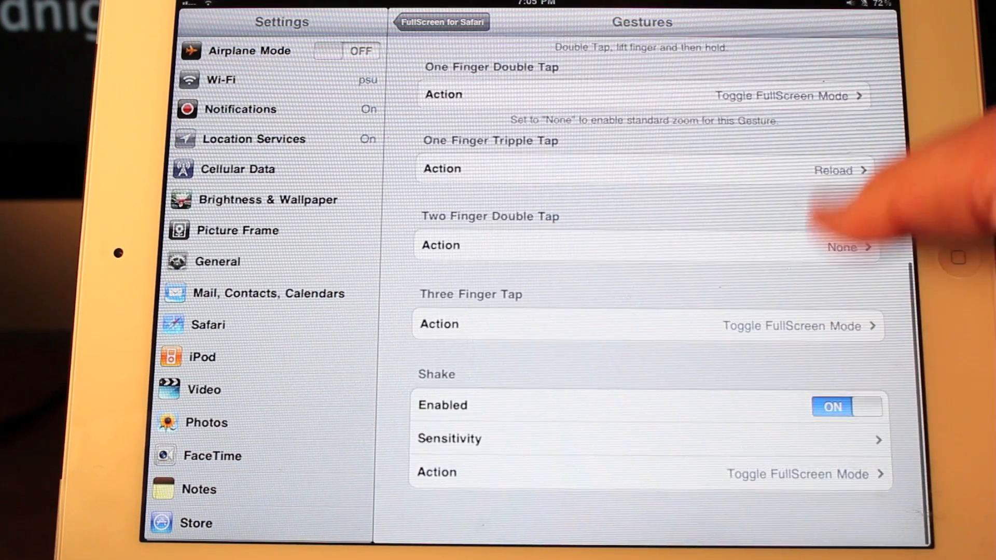
{"action": "scroll", "scroll_direction": "up", "scroll_amount": 3}
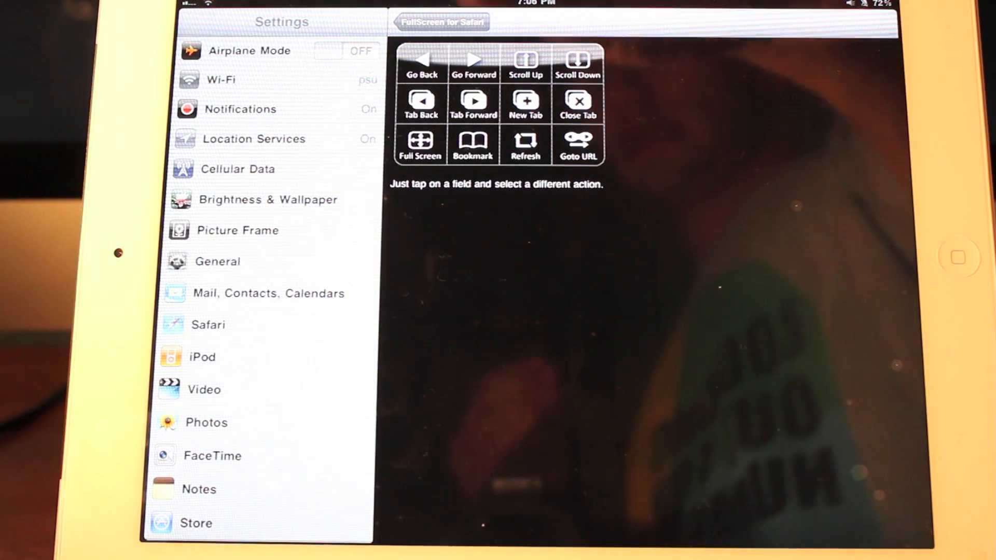
{"action": "left_click", "coordinate": [437, 23]}
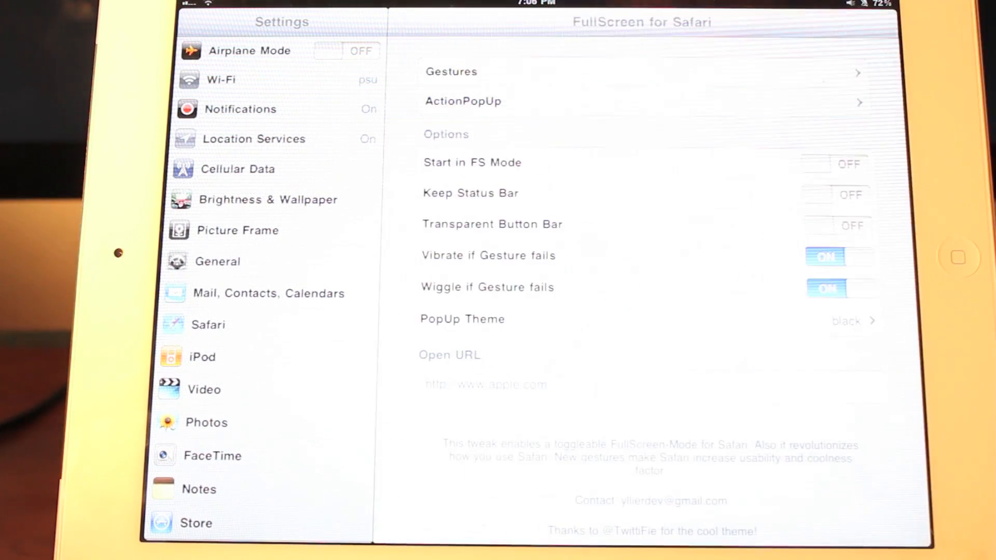
{"action": "left_click", "coordinate": [462, 319]}
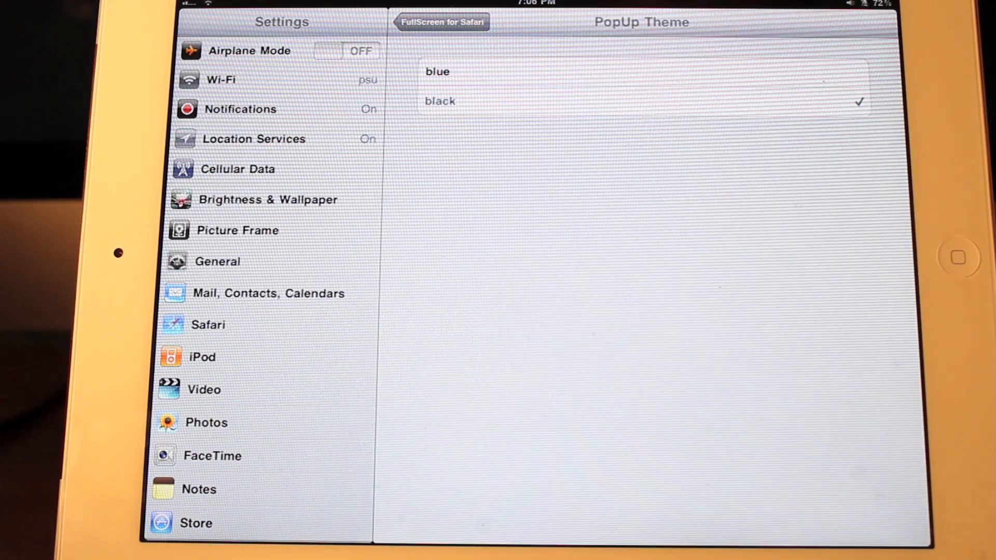